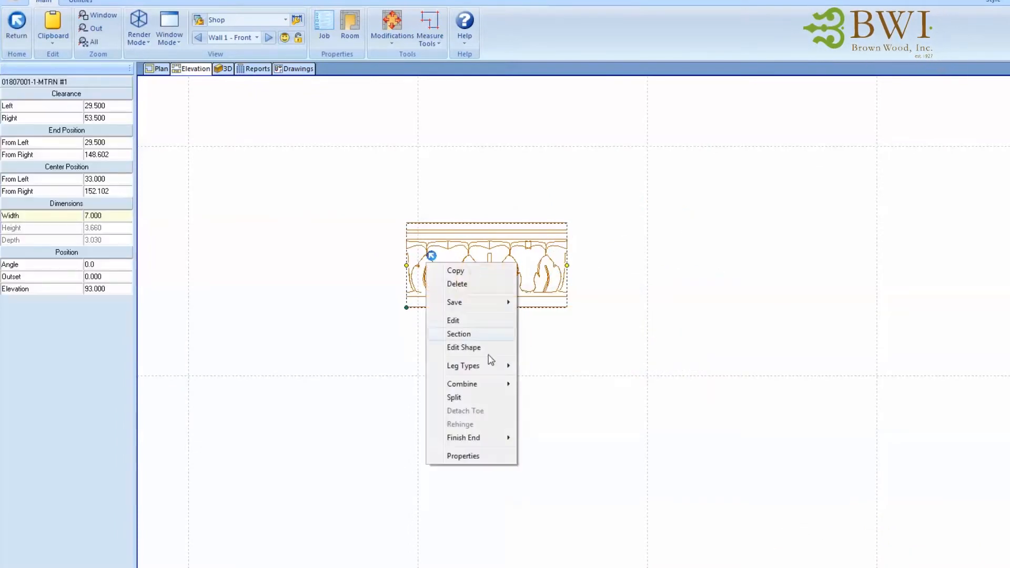
Step: Check the Assembly Properties of two acanthus crown moulding pieces and return to the elevation
left_click(463, 455)
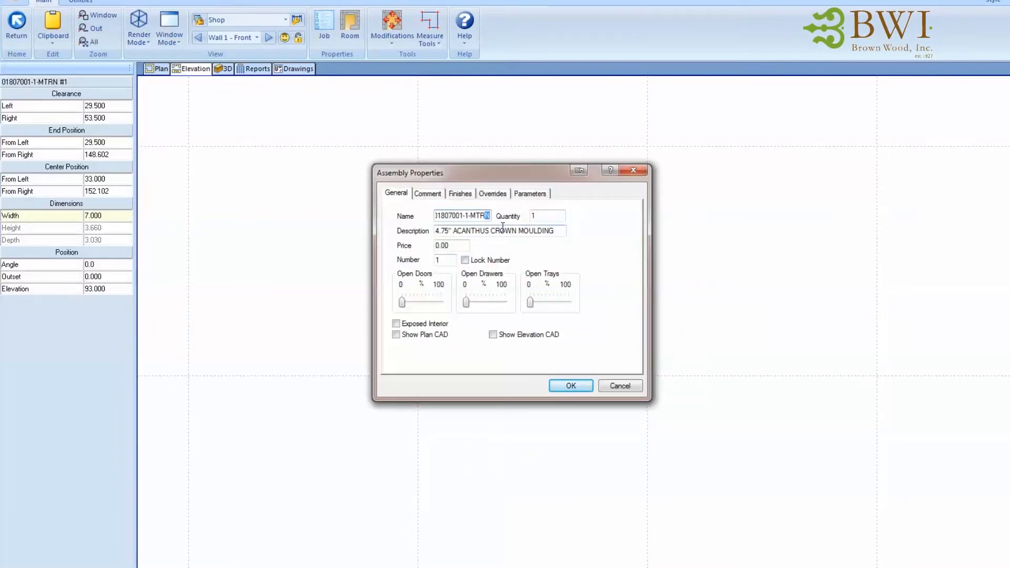
right_click(440, 251)
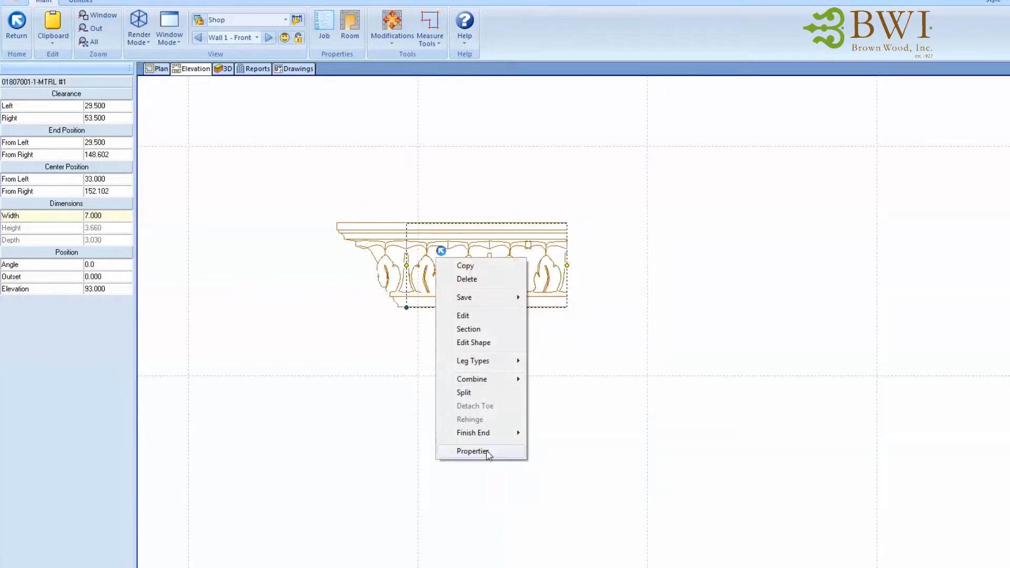
left_click(472, 451)
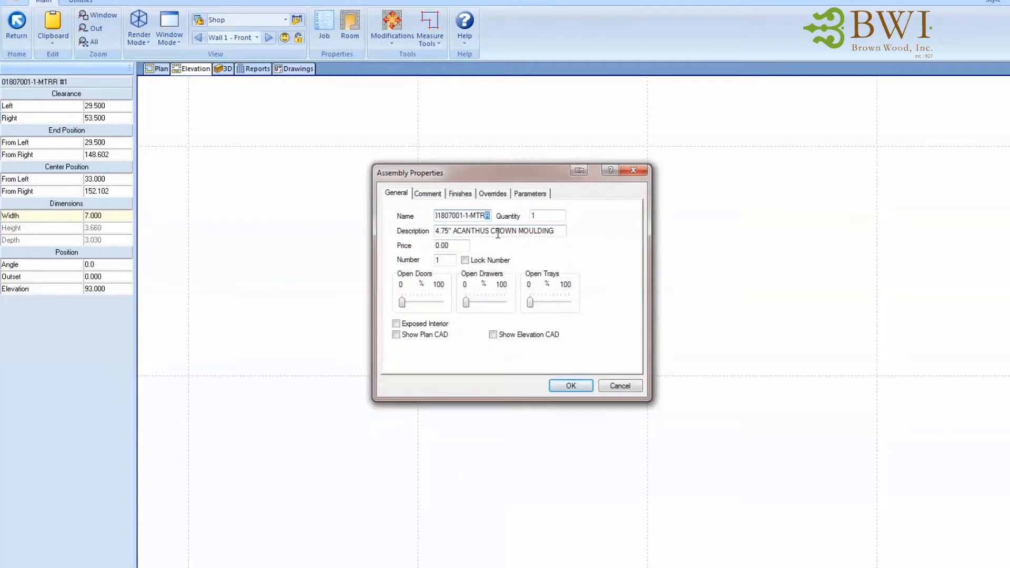
left_click(568, 385)
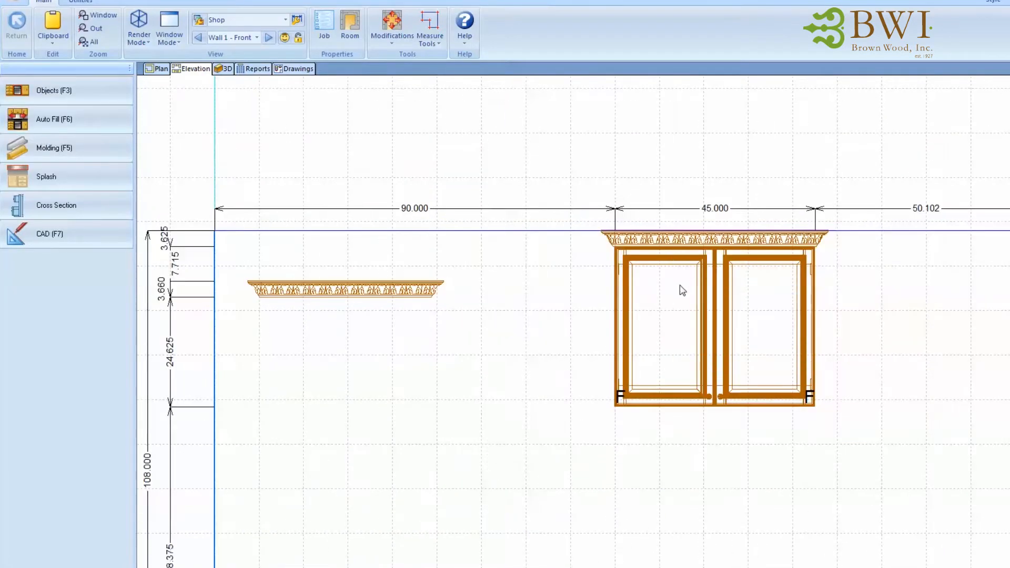
Step: Narrow the crowned wall cabinet's Width from 45 to 31 inches
left_click(226, 70)
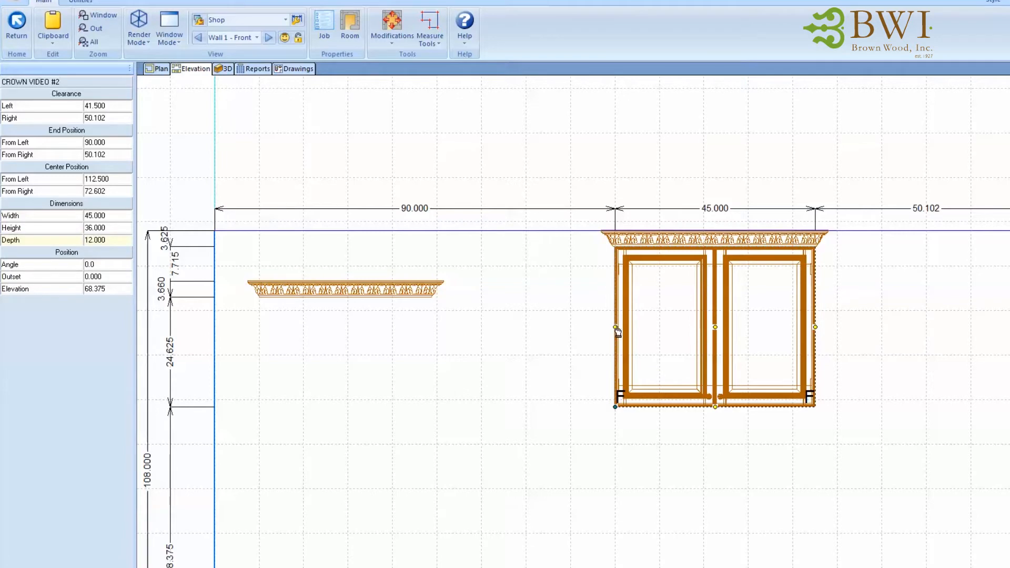
left_click(680, 331)
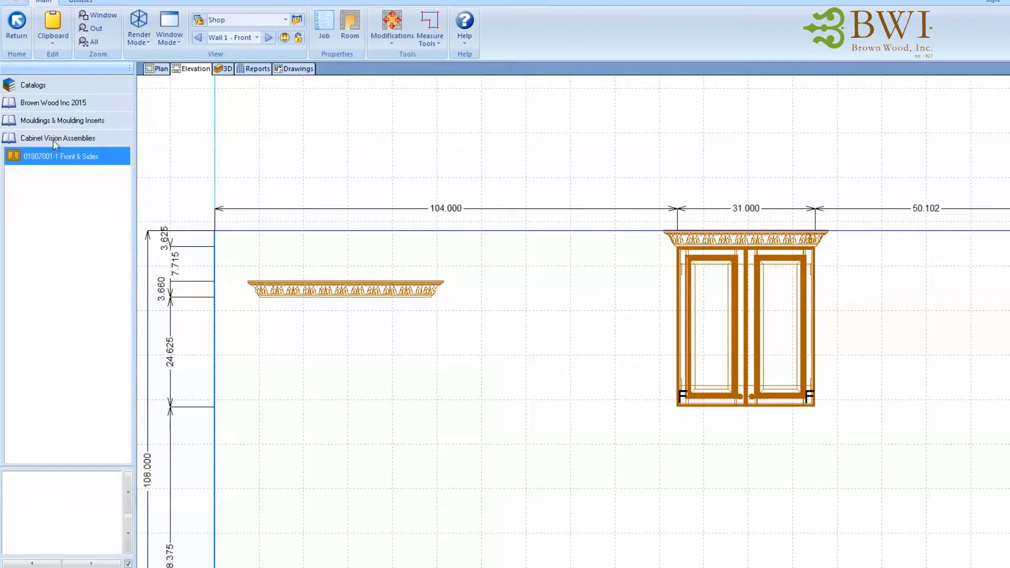
Step: Place a 24-inch Front & Sides crown assembly on the wall 64 inches from the left
left_click(57, 138)
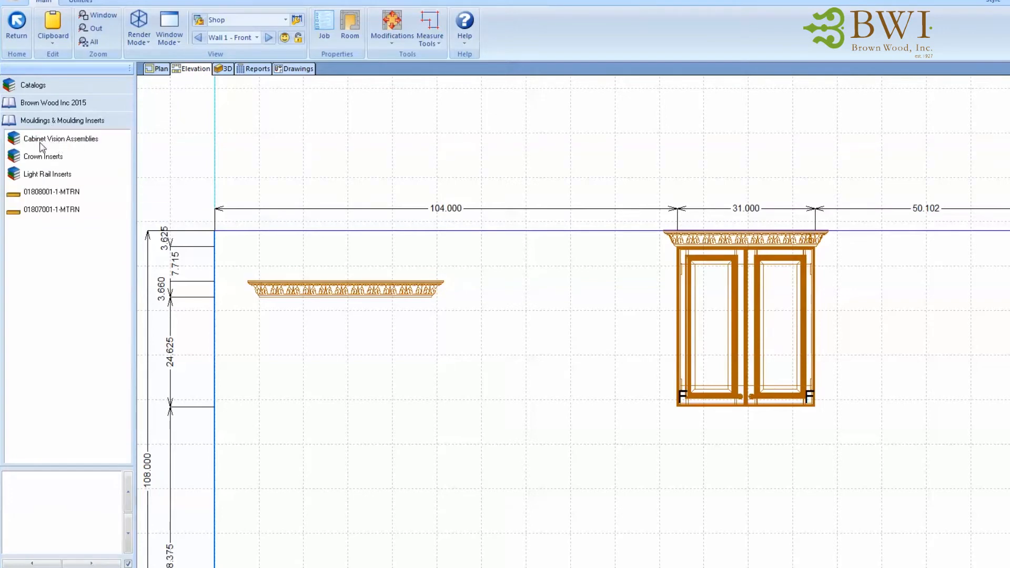
left_click(53, 209)
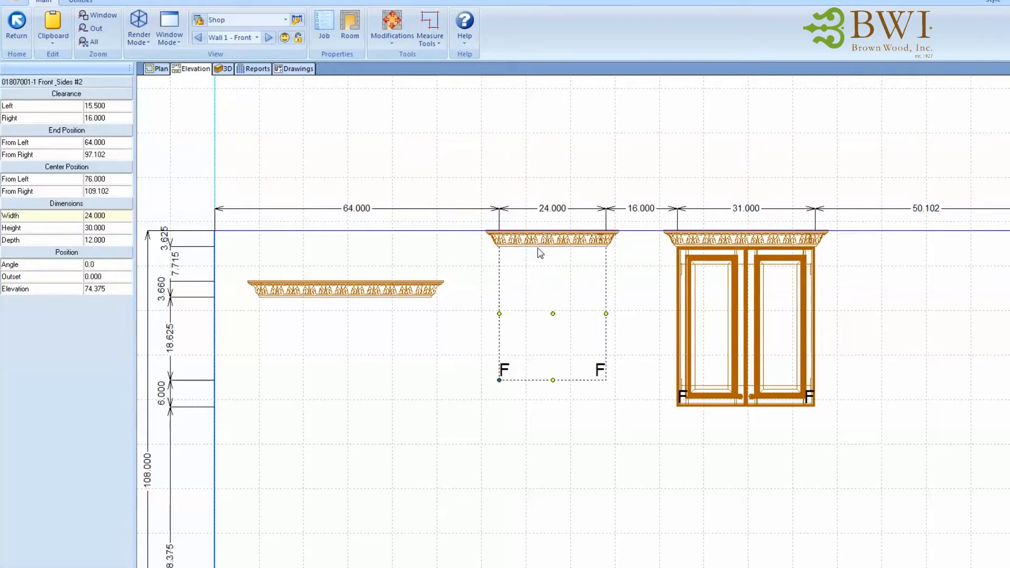
mouse_move(697, 246)
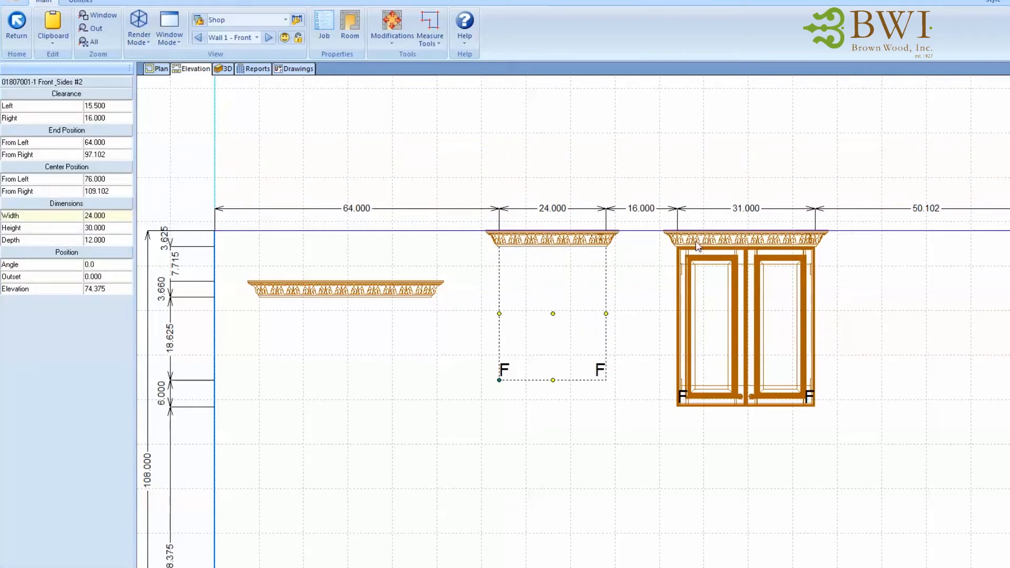
mouse_move(561, 274)
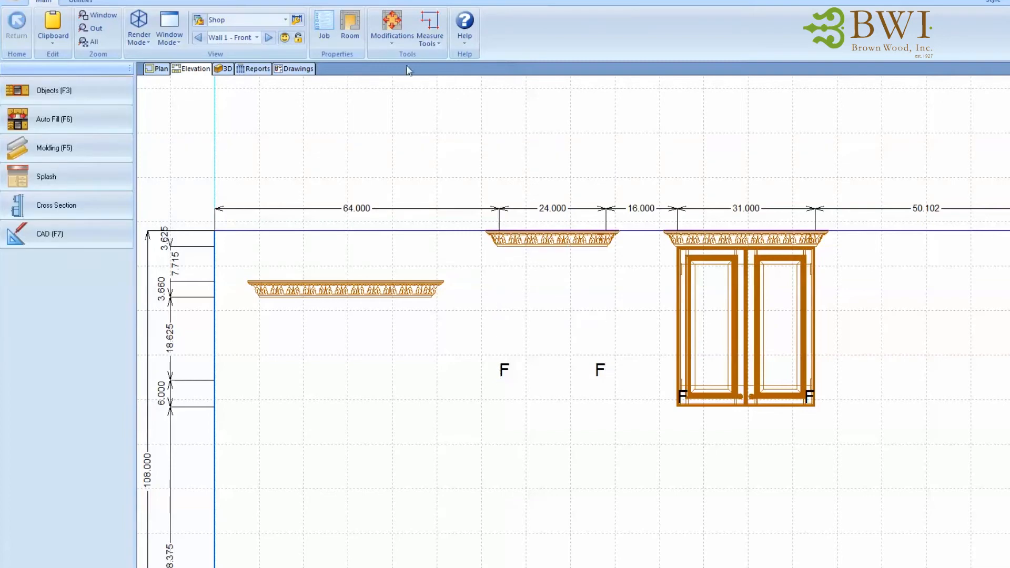
Step: Delete the existing LOWRES entry from the Room Properties parameters list
left_click(349, 27)
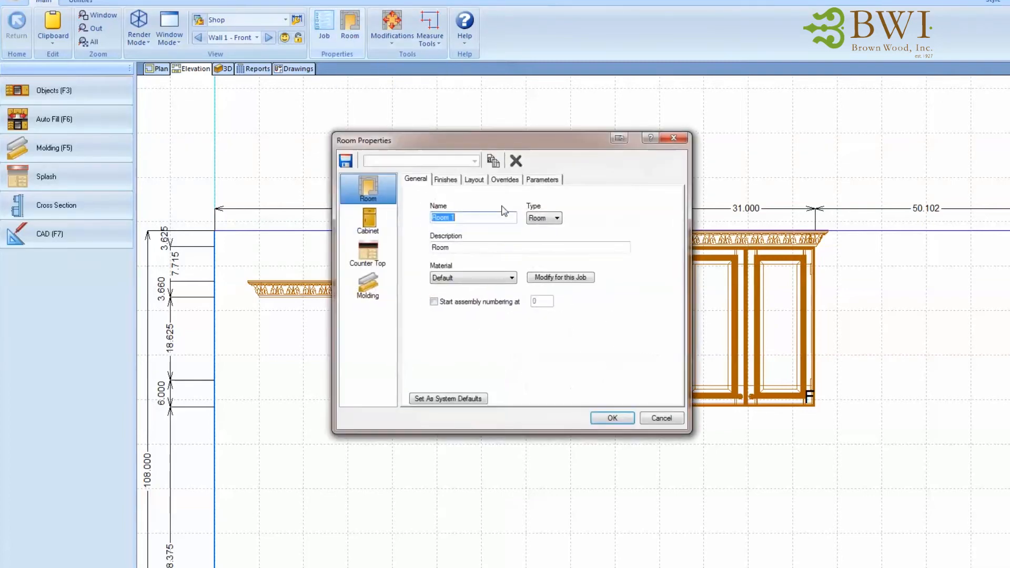
left_click(541, 179)
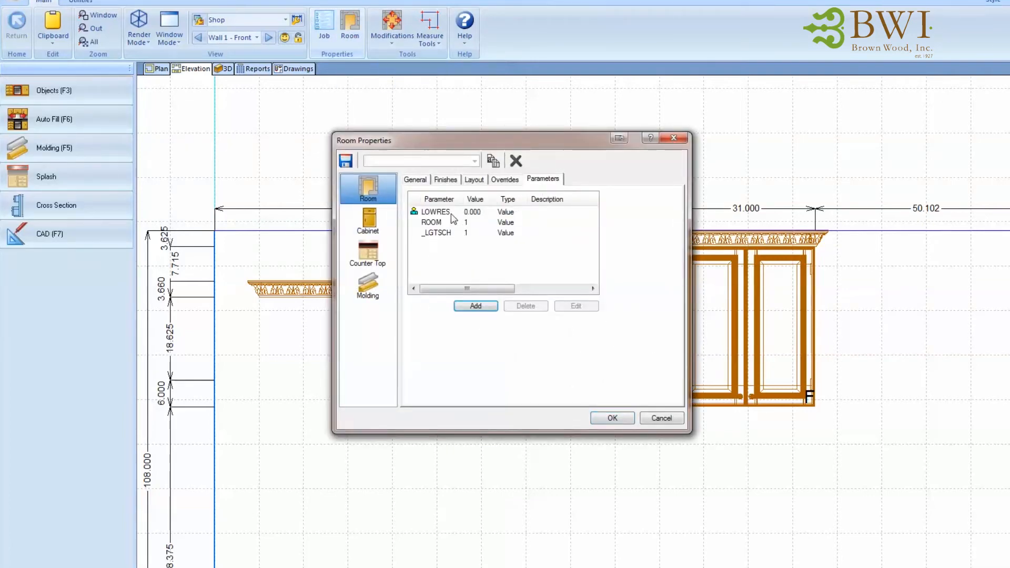
left_click(437, 211)
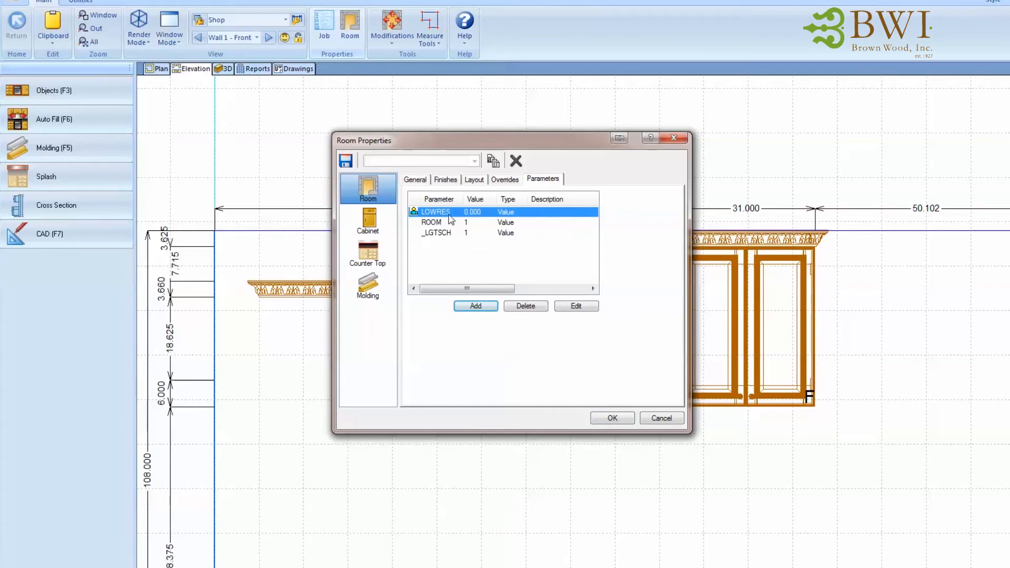
left_click(525, 306)
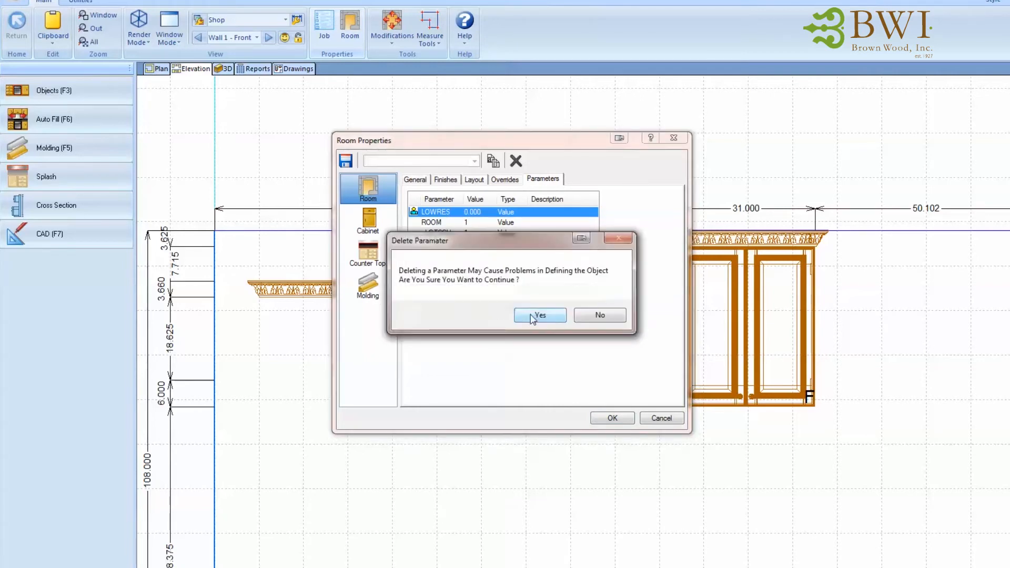
left_click(539, 314)
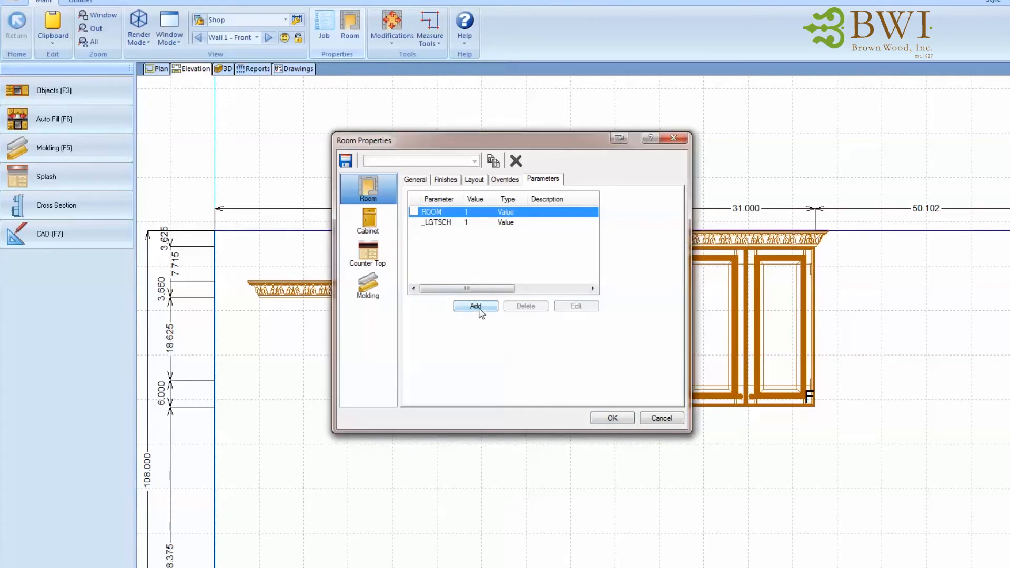
Step: Add a new LOWRES room parameter with value 1 and apply it
left_click(475, 306)
type("LOWRES")
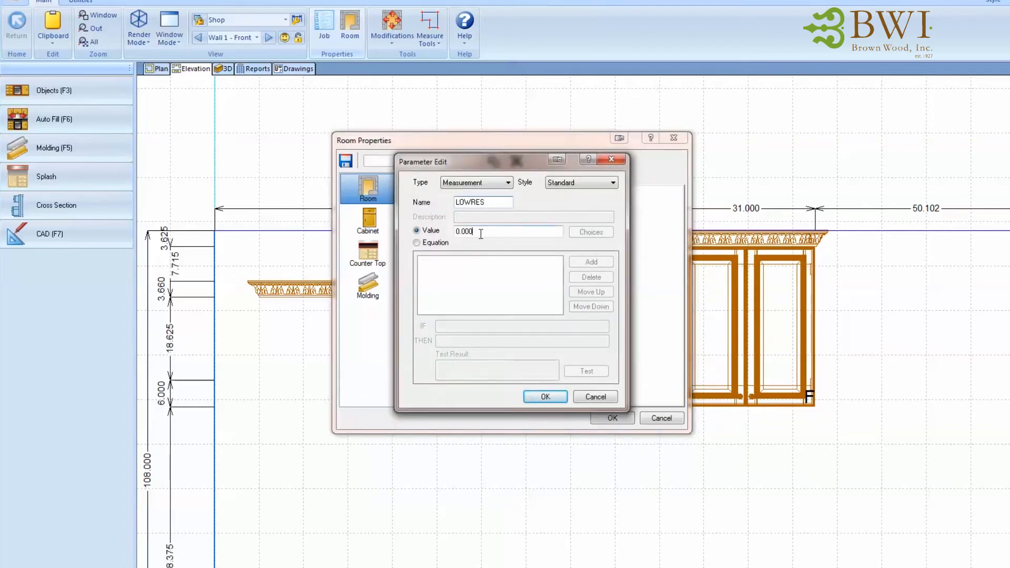
left_click(544, 397)
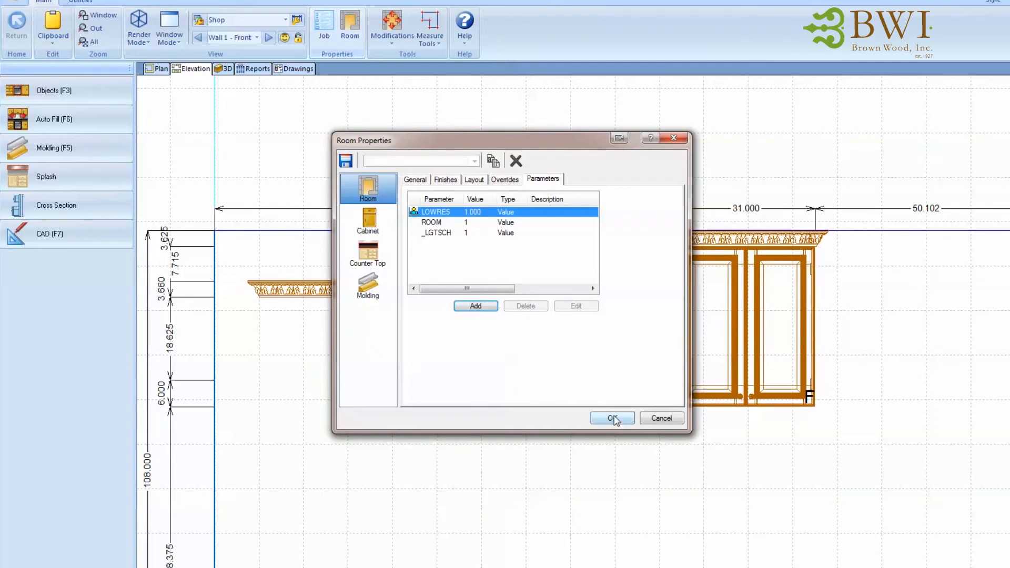
left_click(610, 417)
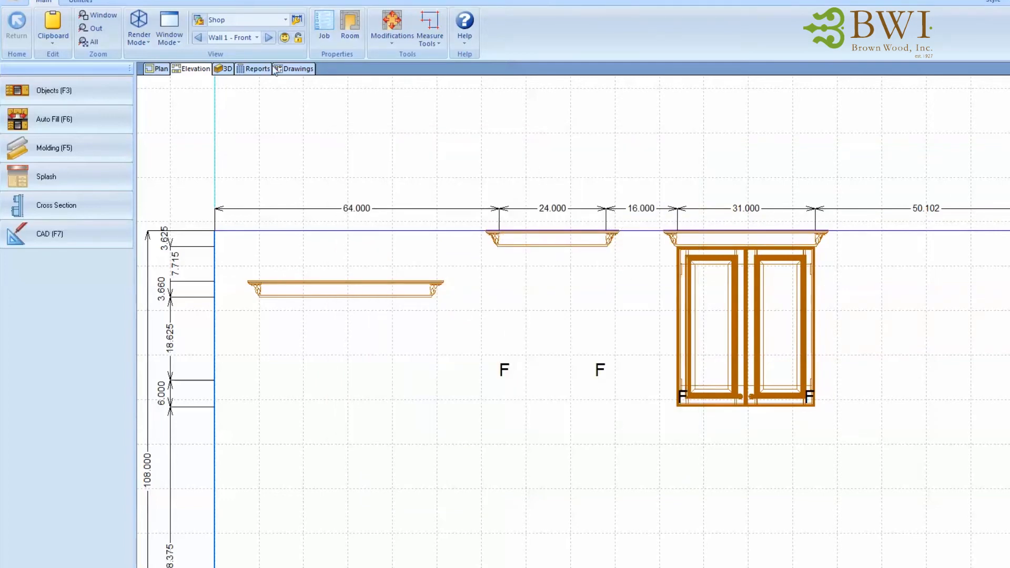
Step: View the cabinet wall in 3D and produce a Photovision Architectural render
left_click(223, 70)
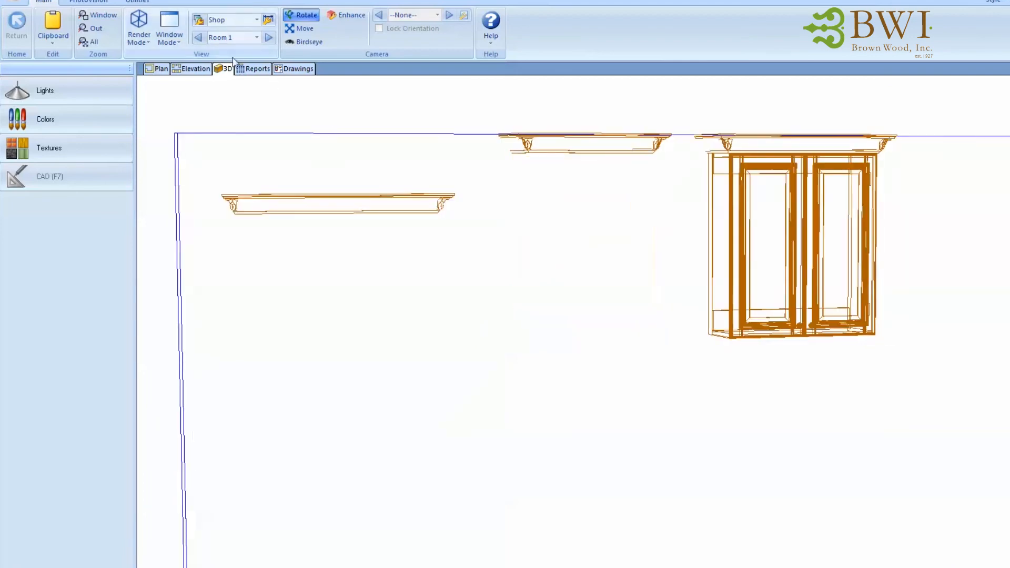
left_click(193, 69)
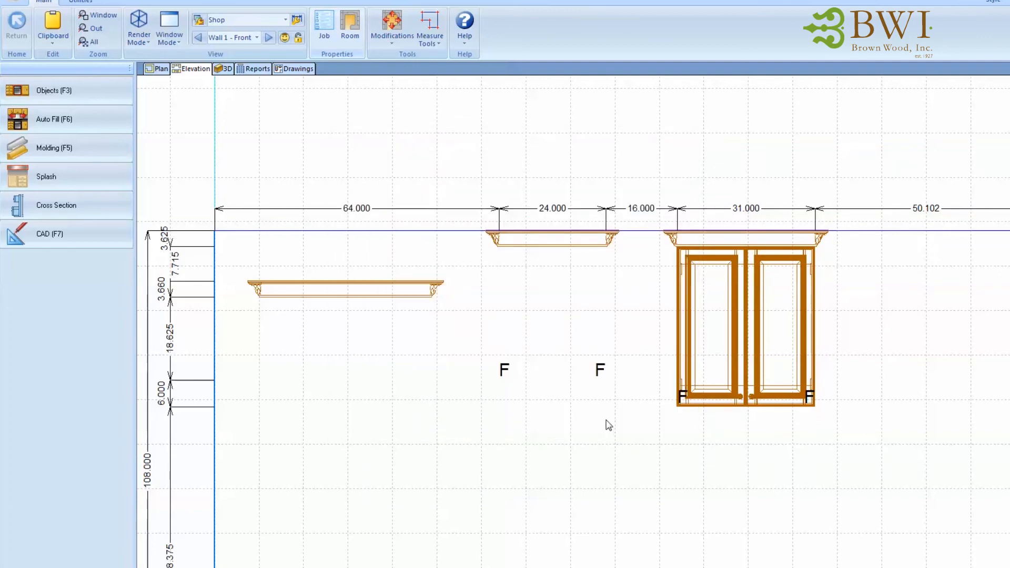
left_click(225, 69)
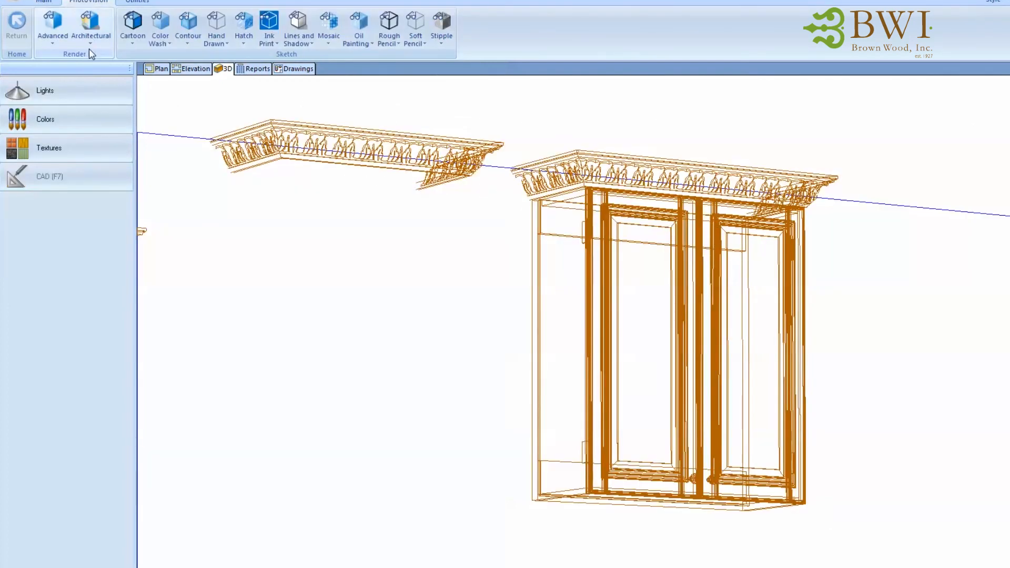
left_click(91, 30)
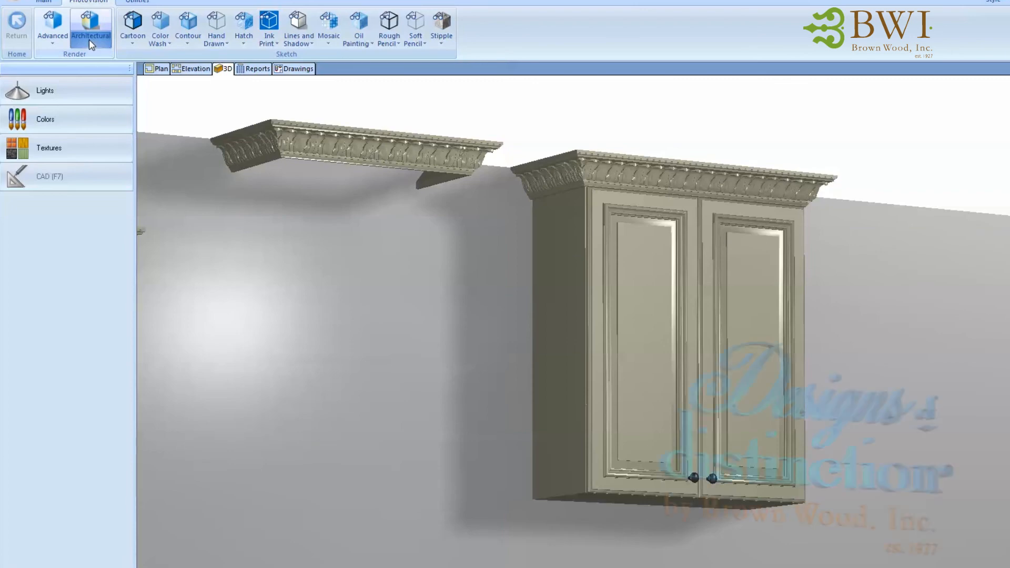